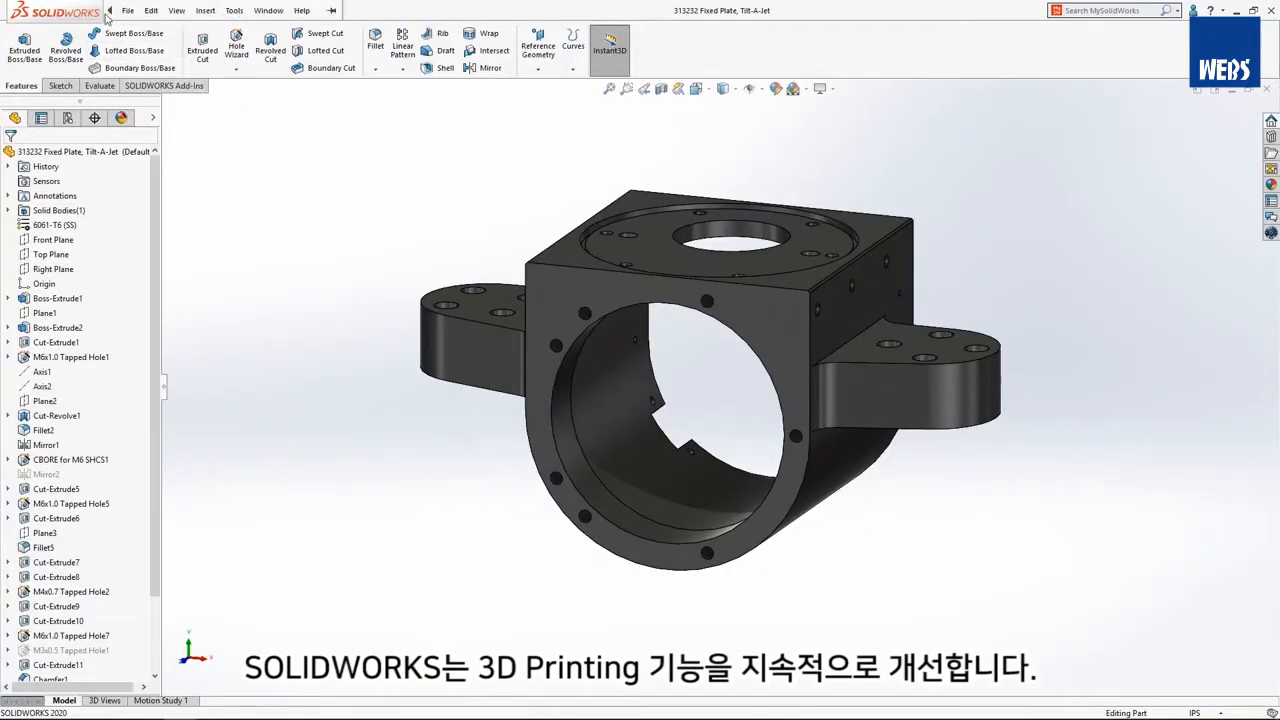
# - Launch Print3D from the File menu for the fixed plate
pyautogui.click(127, 10)
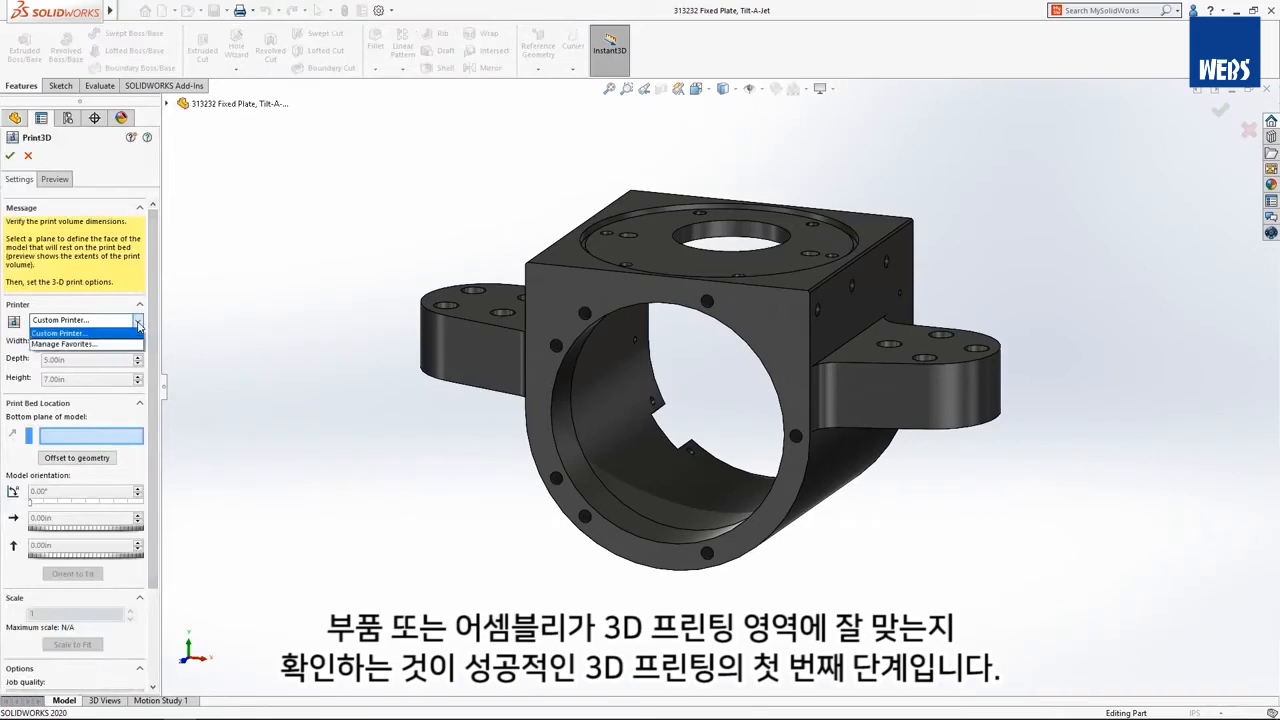
# - Search 'up' and add the Stratasys uPrint SE Plus to favourite printers
pyautogui.click(64, 344)
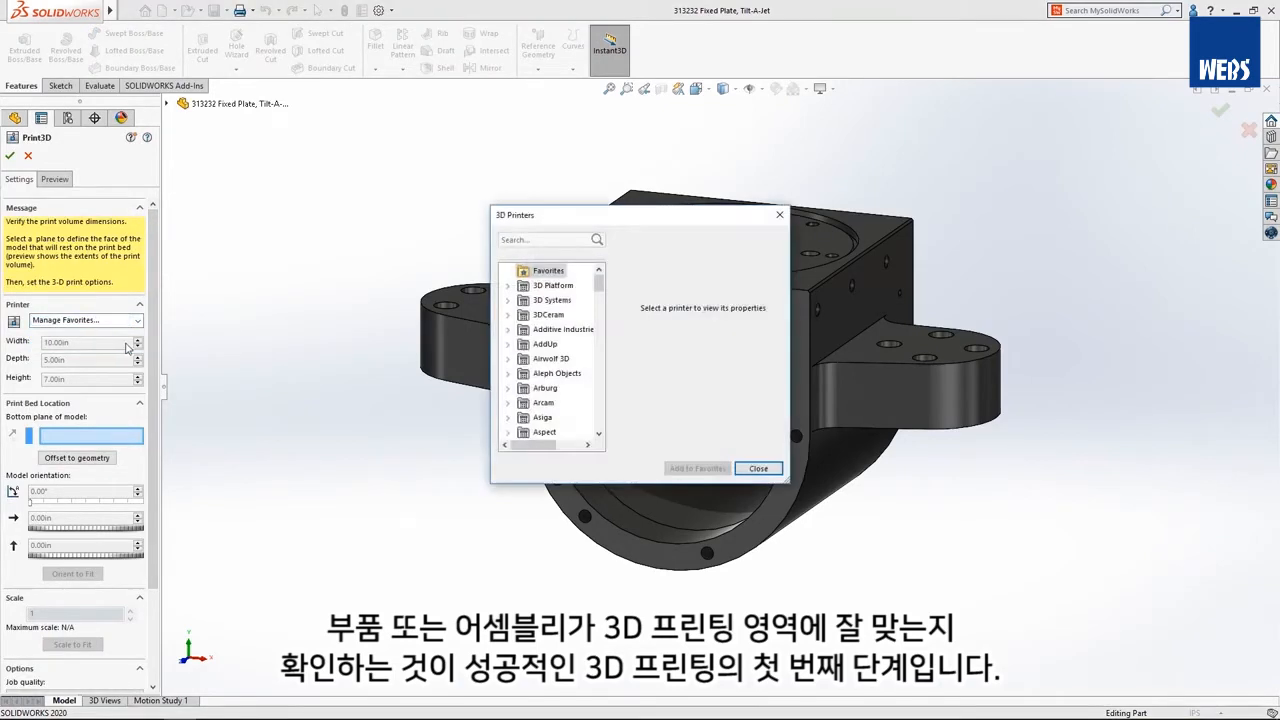
pyautogui.scroll(-3)
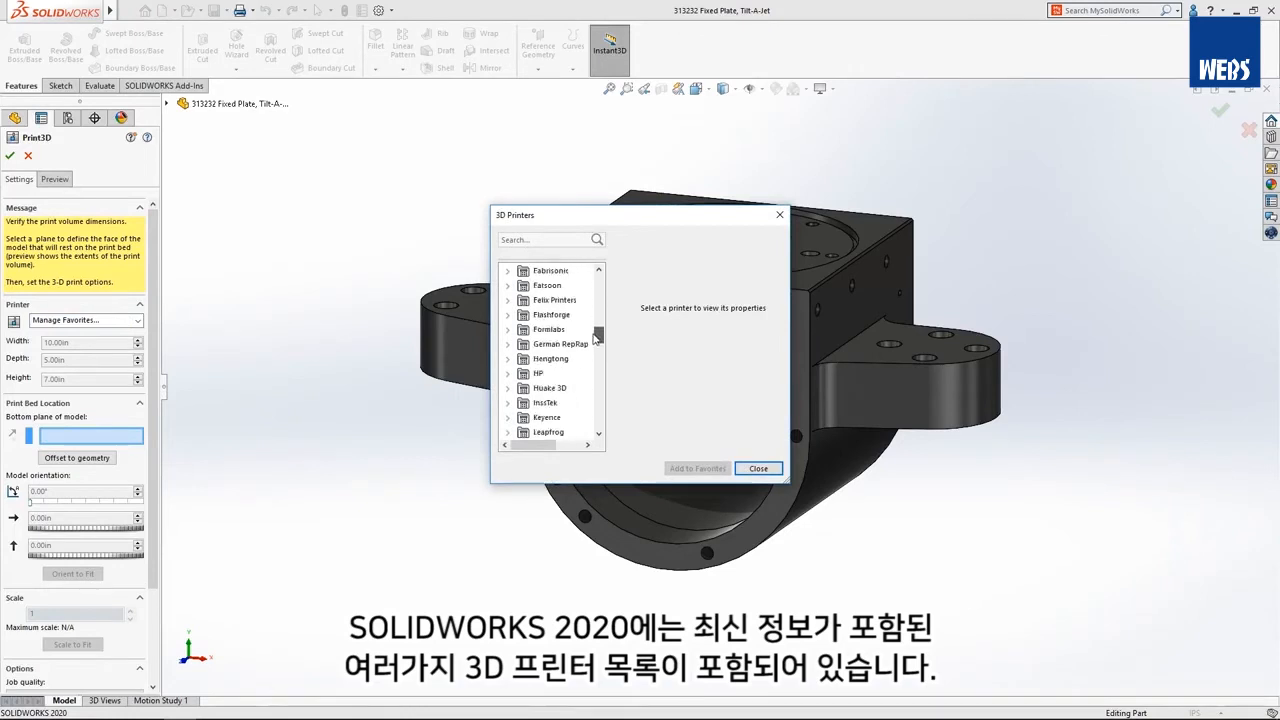
pyautogui.click(508, 358)
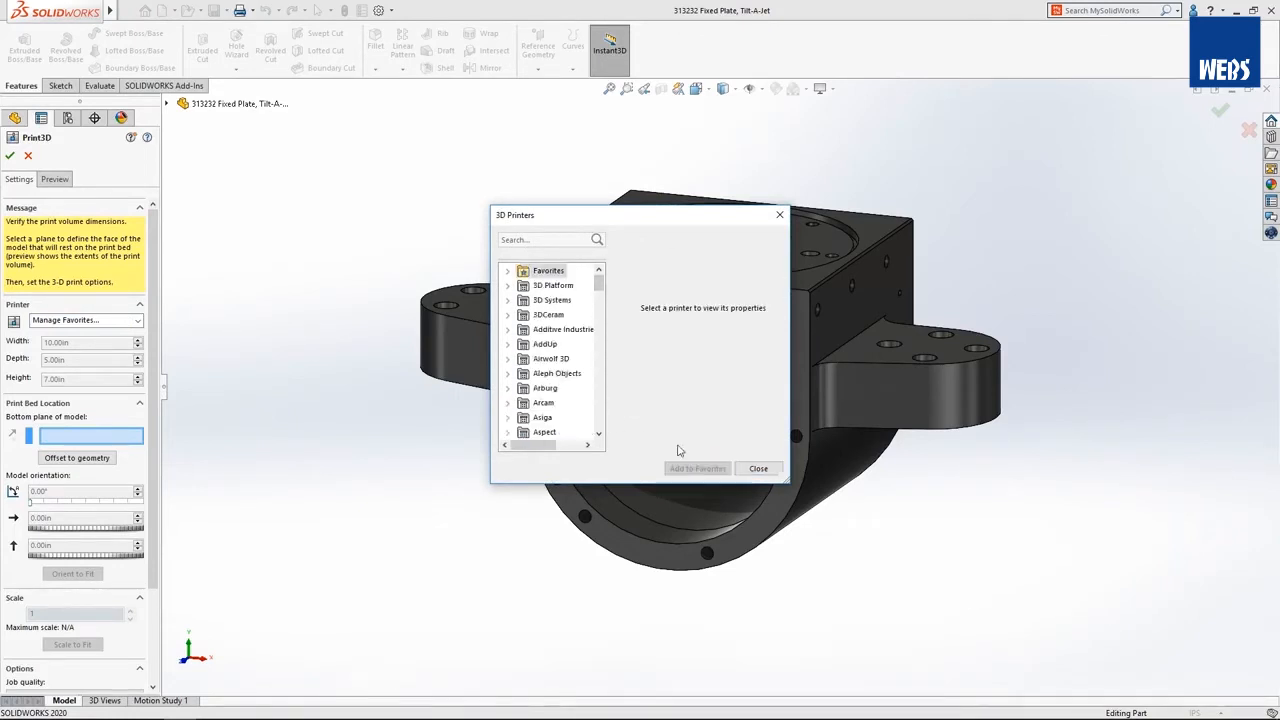
pyautogui.write('upri')
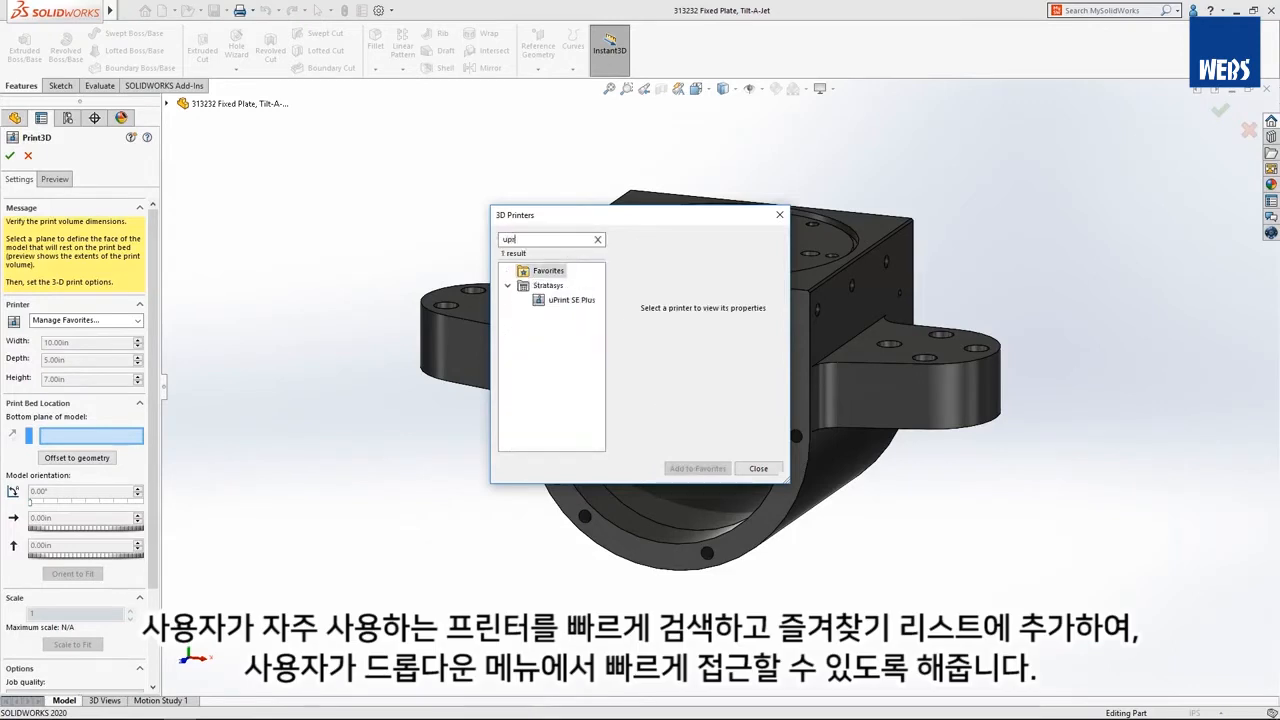
pyautogui.click(571, 300)
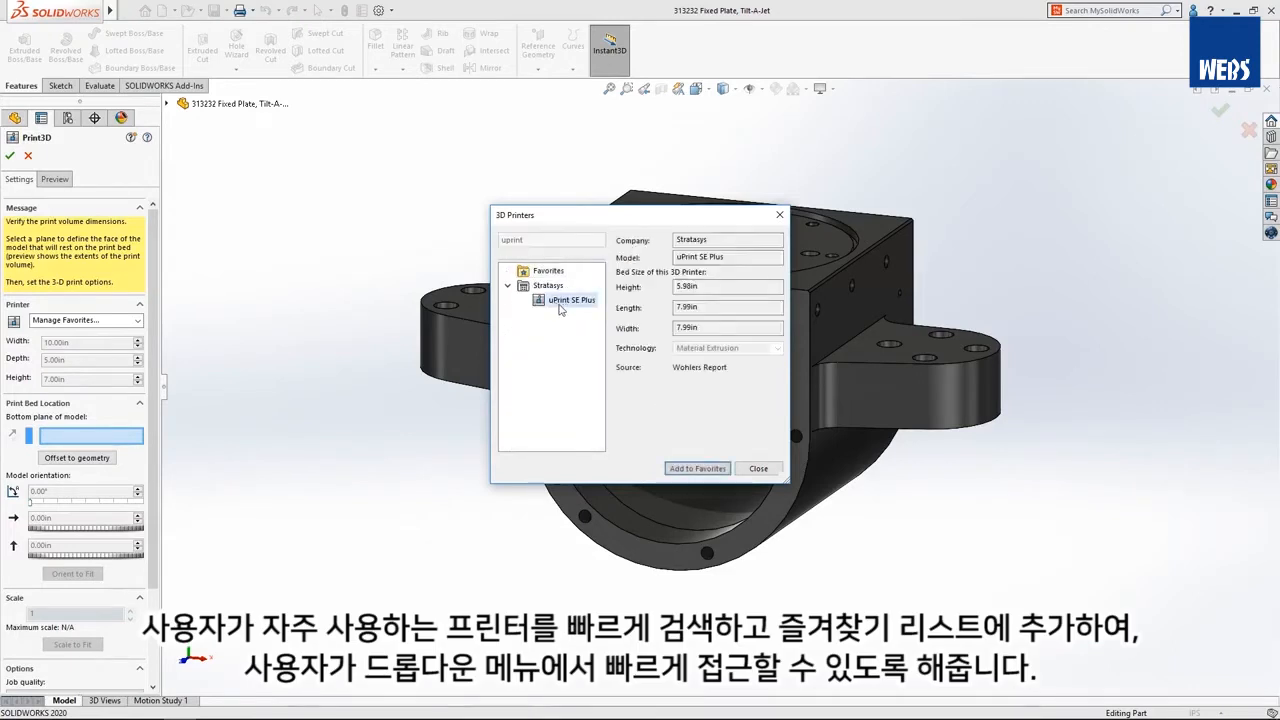
pyautogui.click(697, 468)
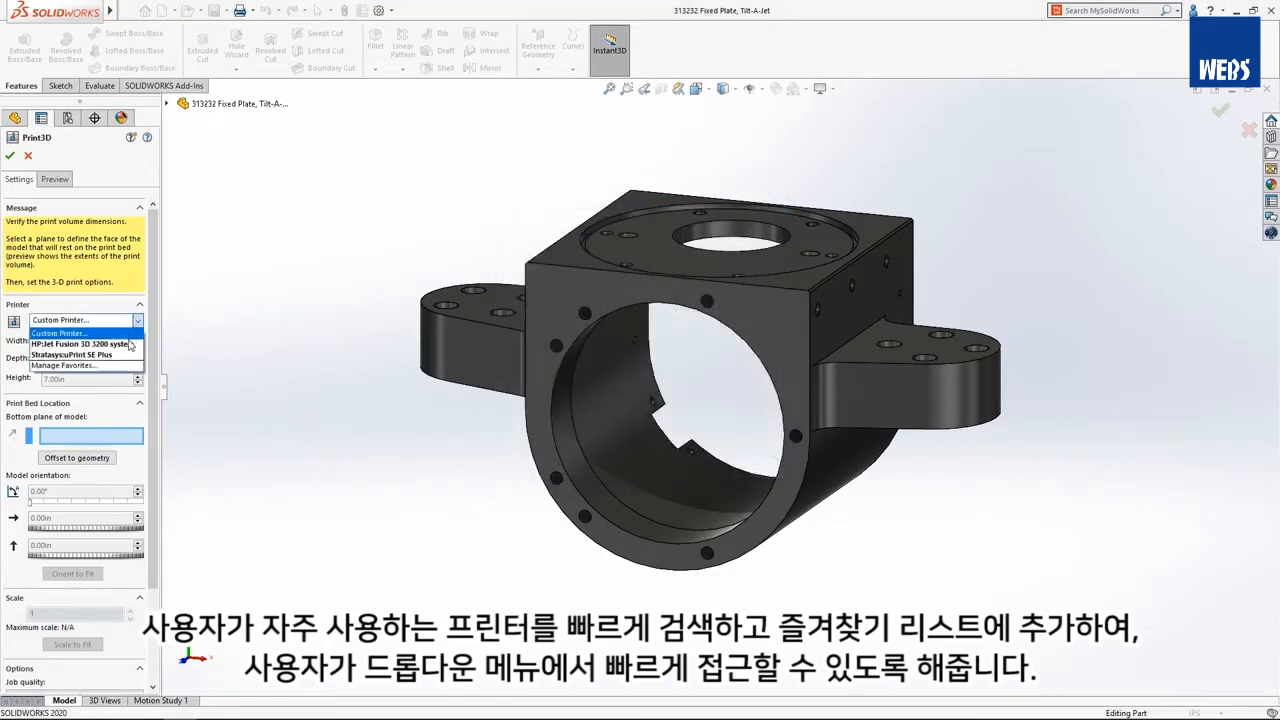
# - Target the uPrint SE Plus, rest the bottom face on the bed, and orient to fit
pyautogui.click(73, 354)
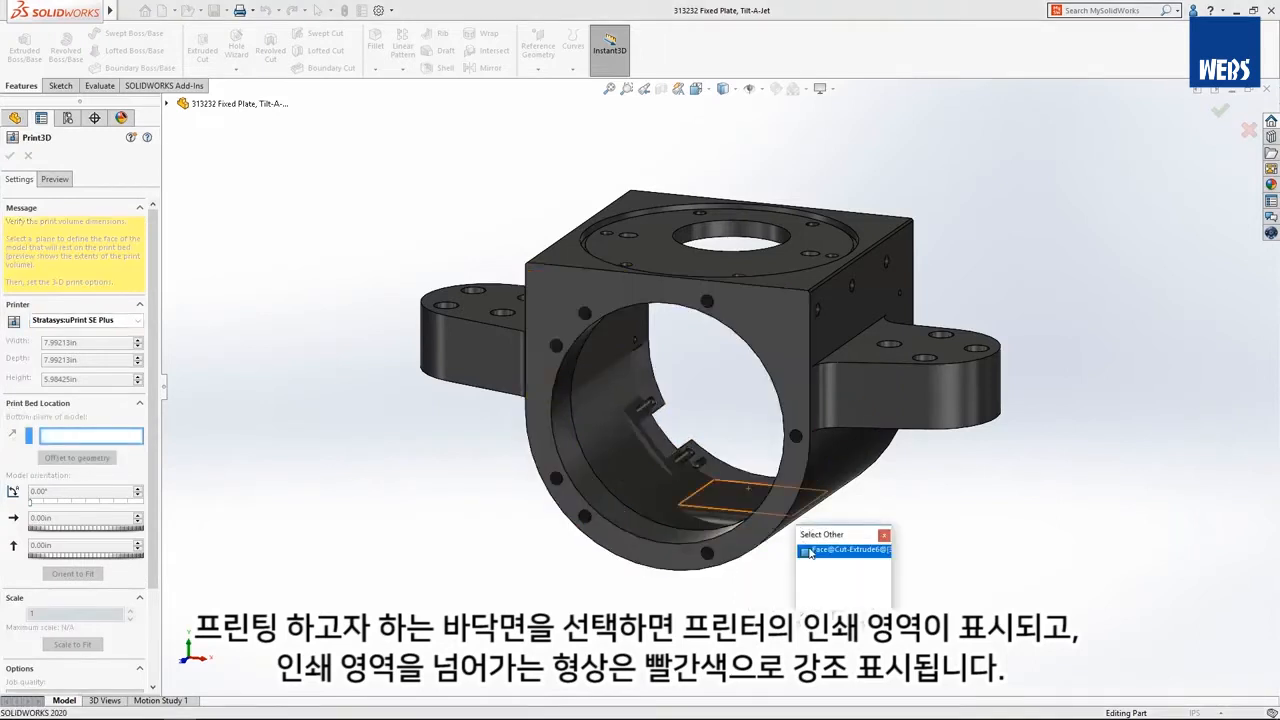
pyautogui.click(843, 551)
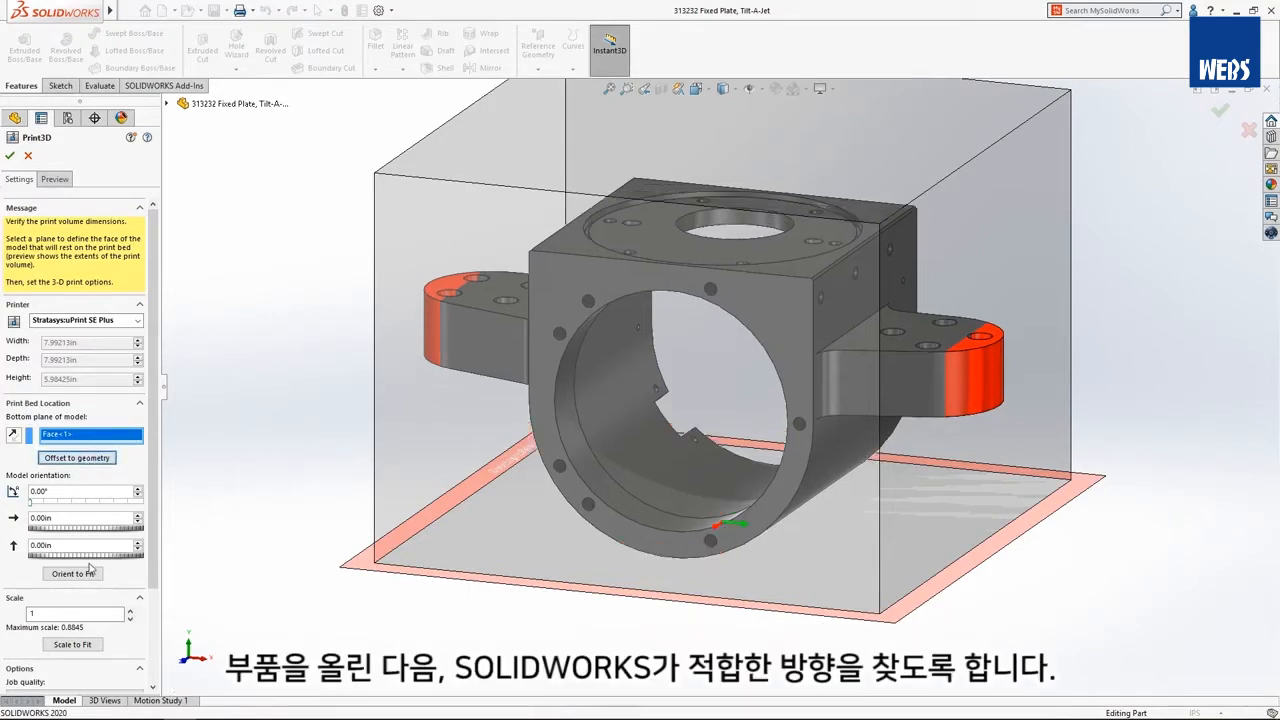
pyautogui.click(72, 573)
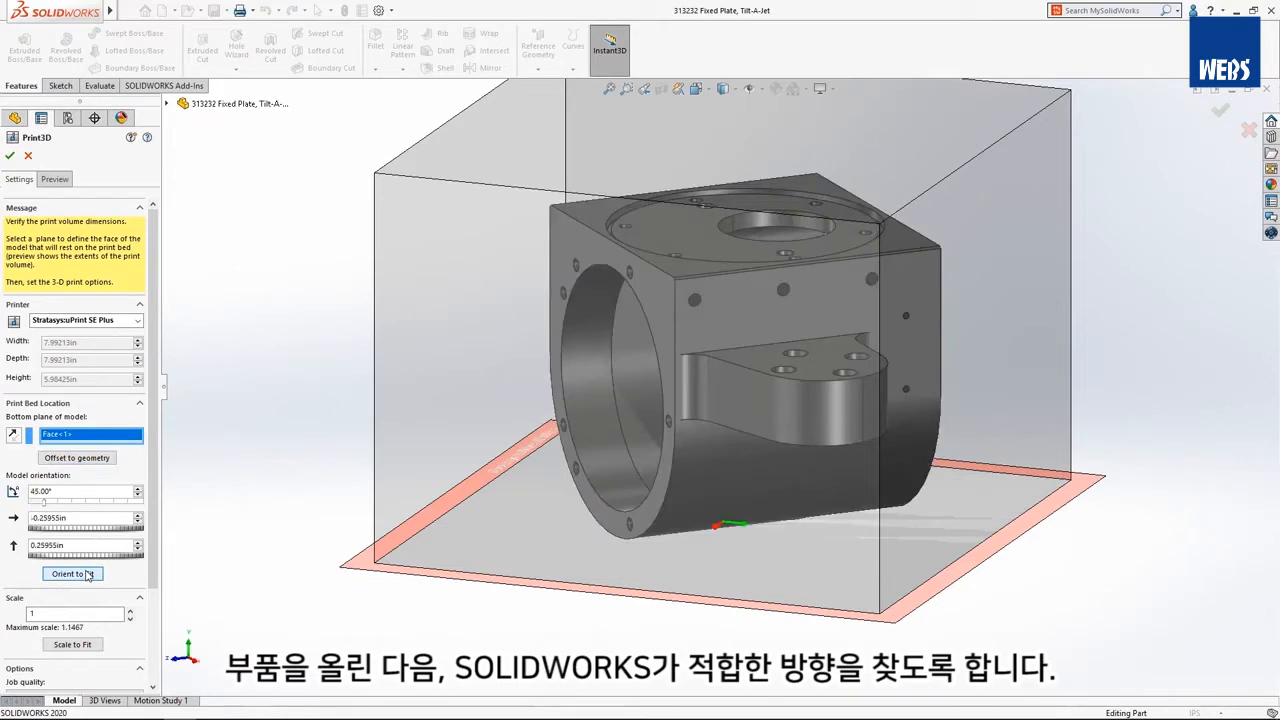
pyautogui.click(54, 179)
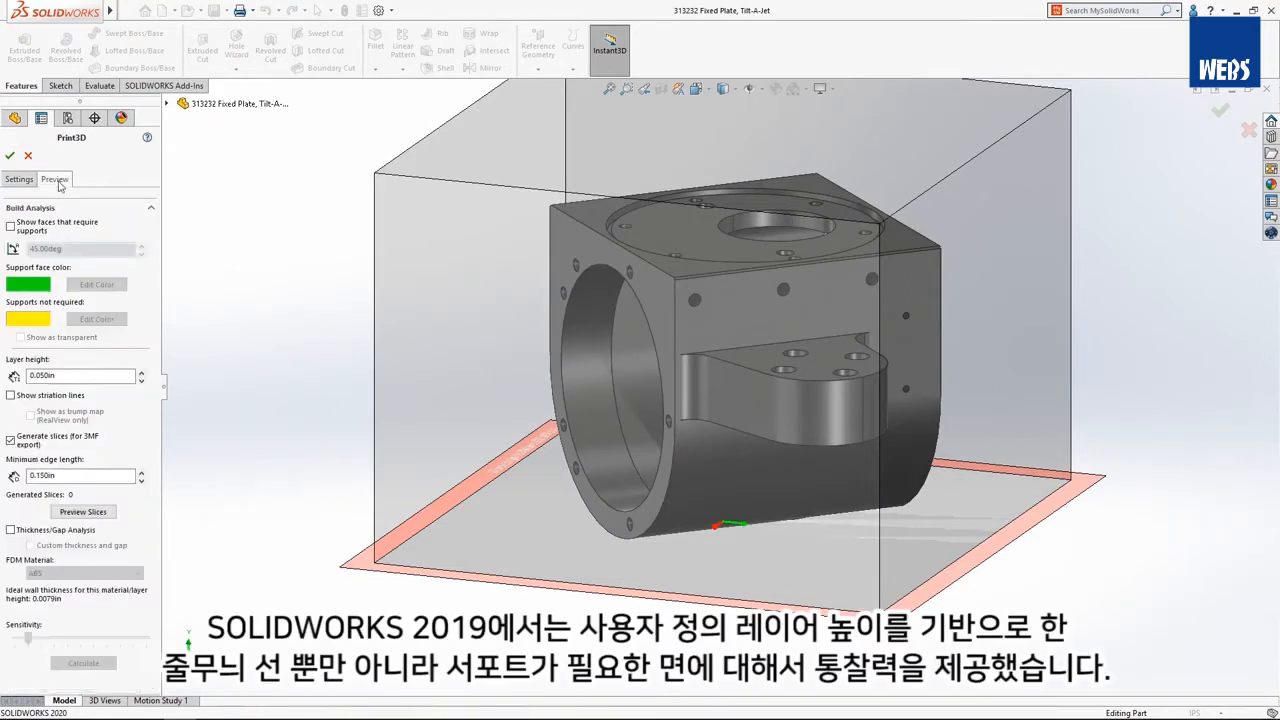
# - Preview the 90 print slices, review the sliced plate, and accept Print3D
pyautogui.click(10, 225)
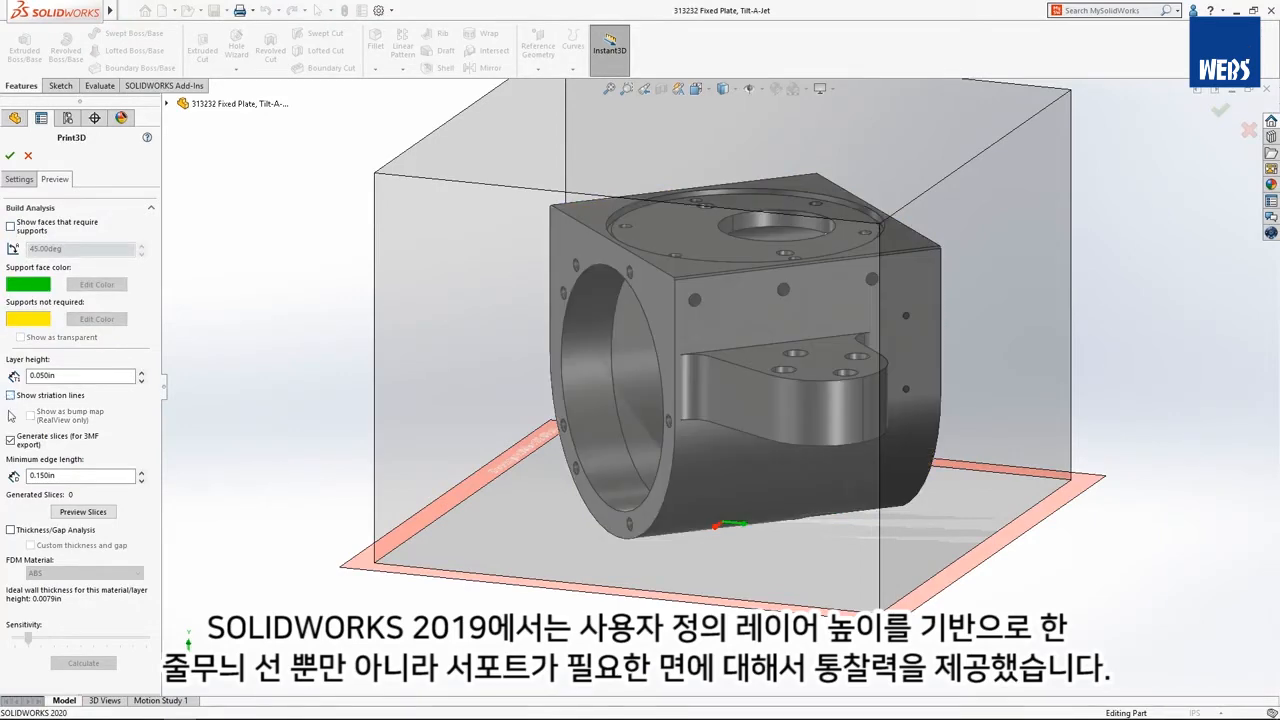
pyautogui.click(83, 511)
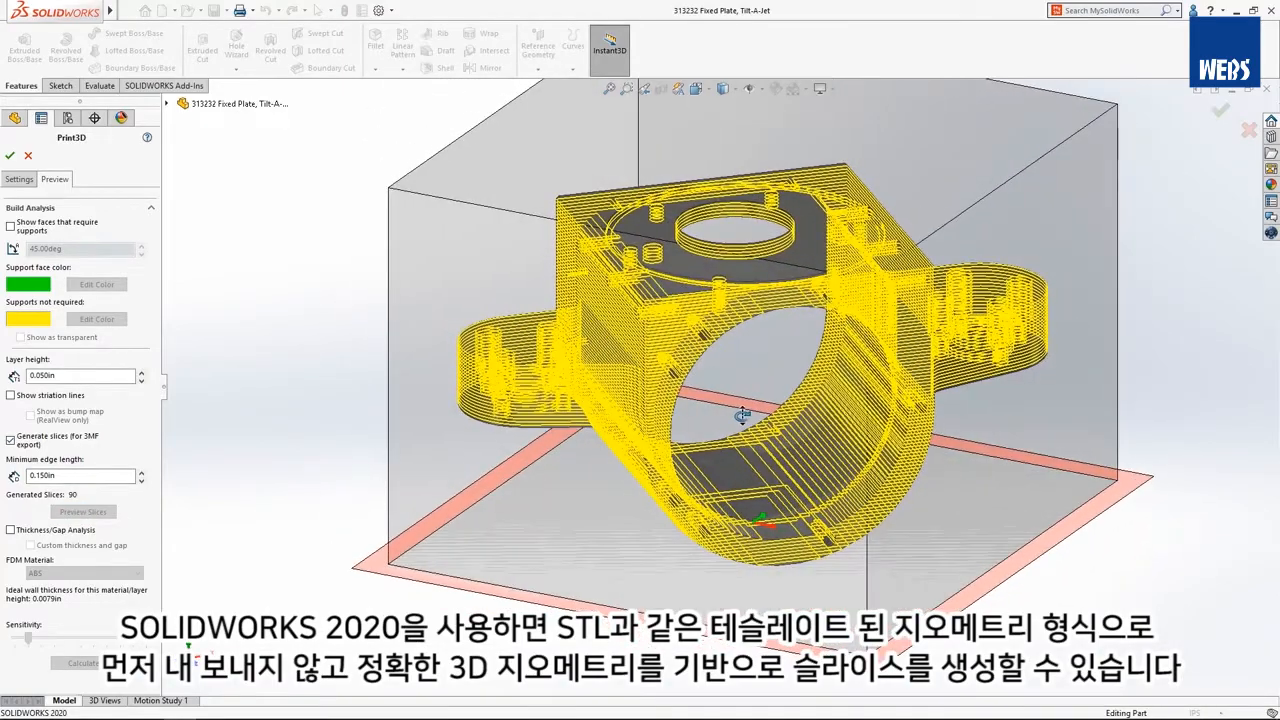
pyautogui.moveTo(743, 415); pyautogui.dragTo(743, 421)
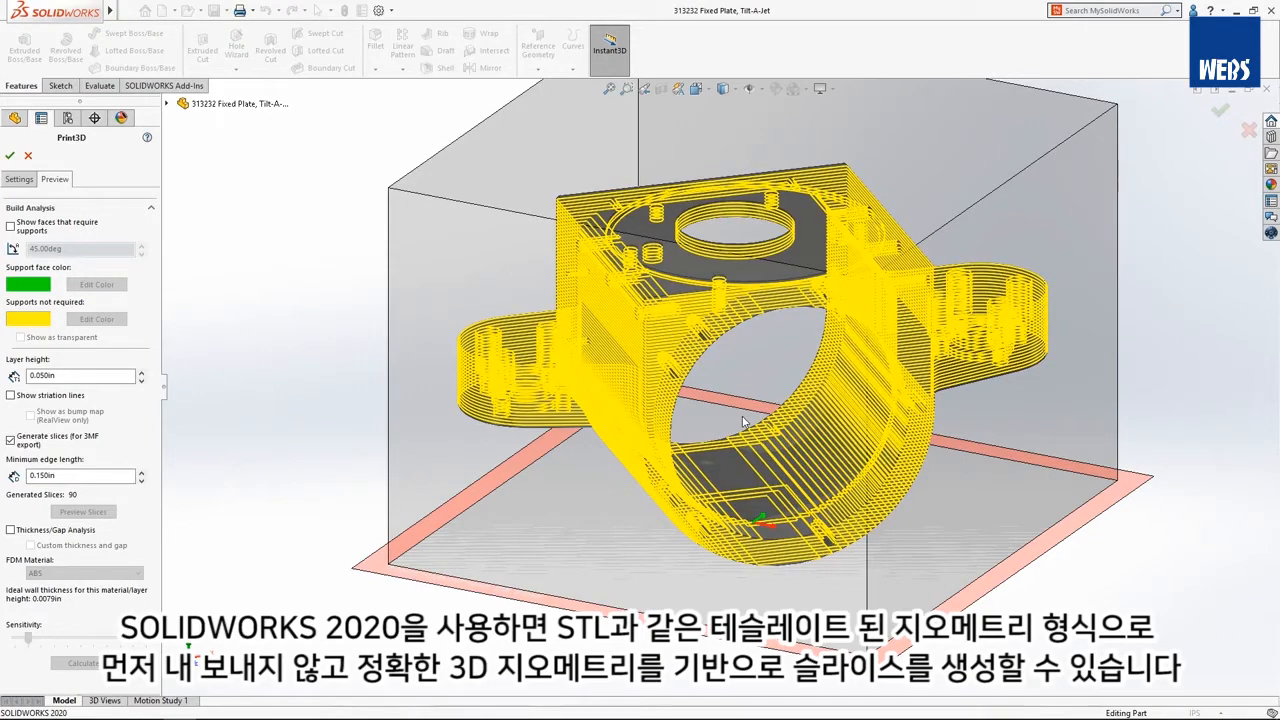
pyautogui.click(27, 155)
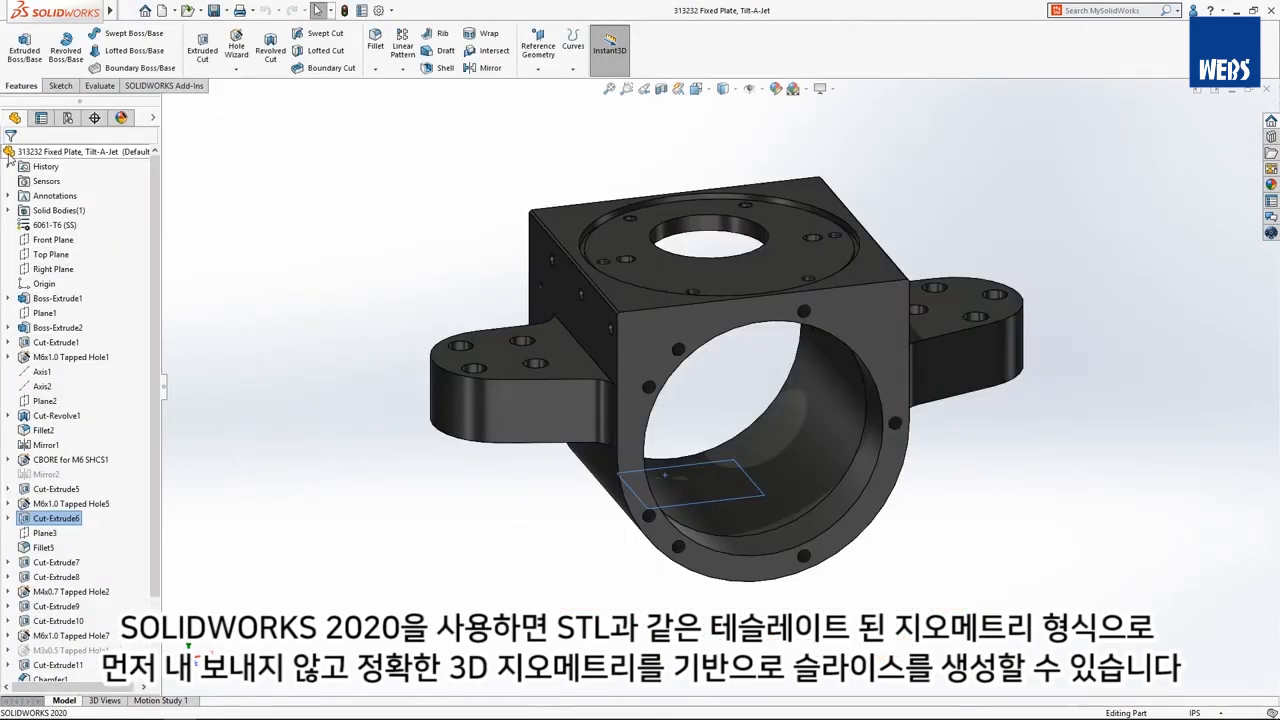
# - Save the plate as 3D Manufacturing Format (*.3mf) via Save As
pyautogui.click(128, 10)
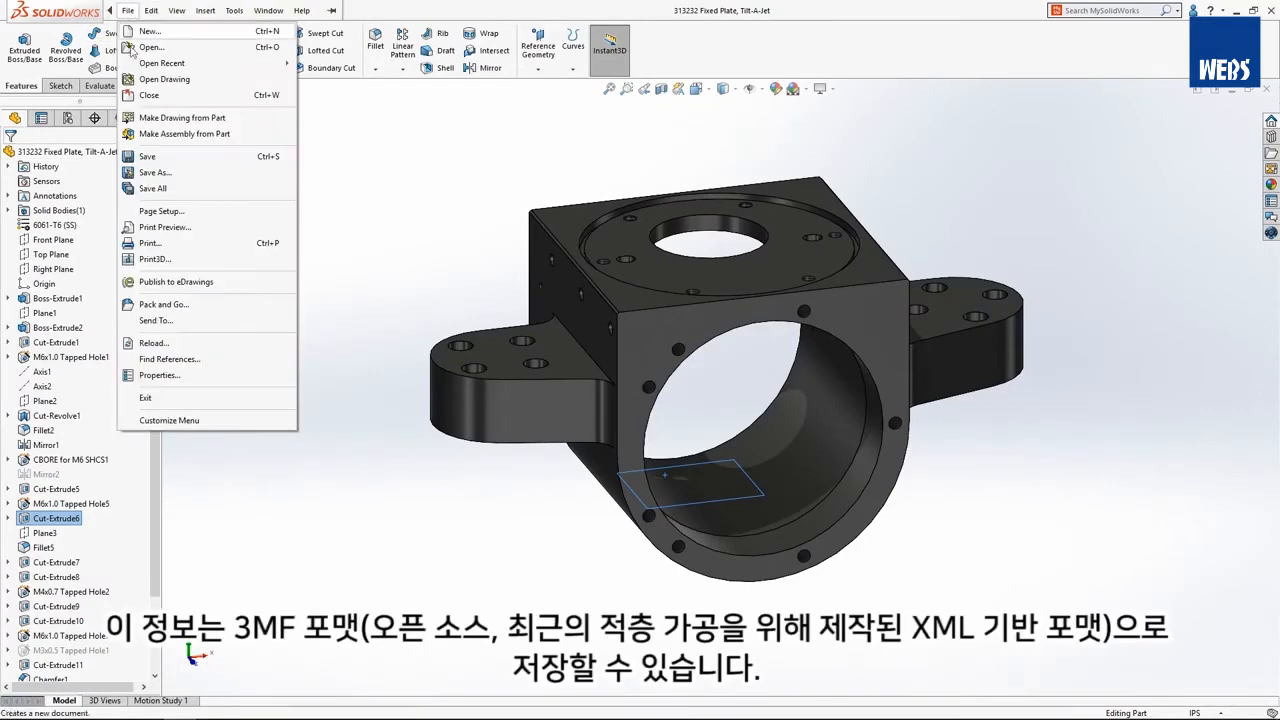
pyautogui.click(155, 172)
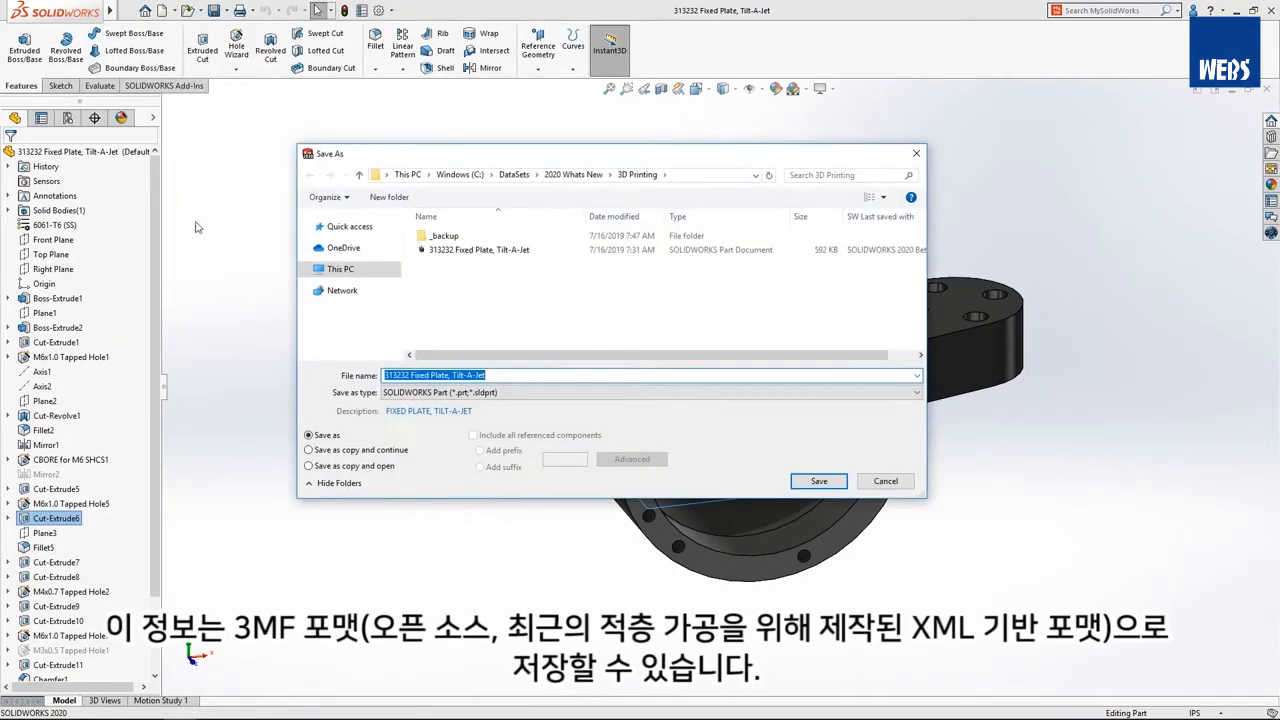
pyautogui.click(912, 392)
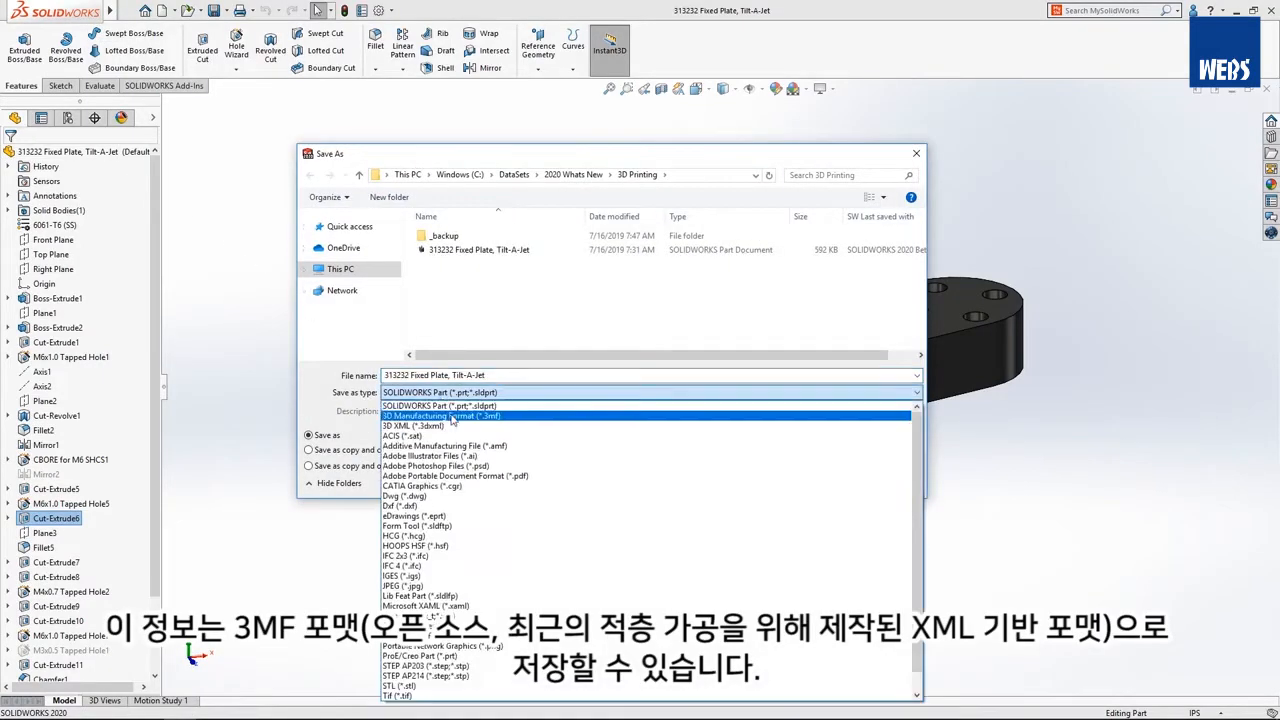
pyautogui.click(441, 415)
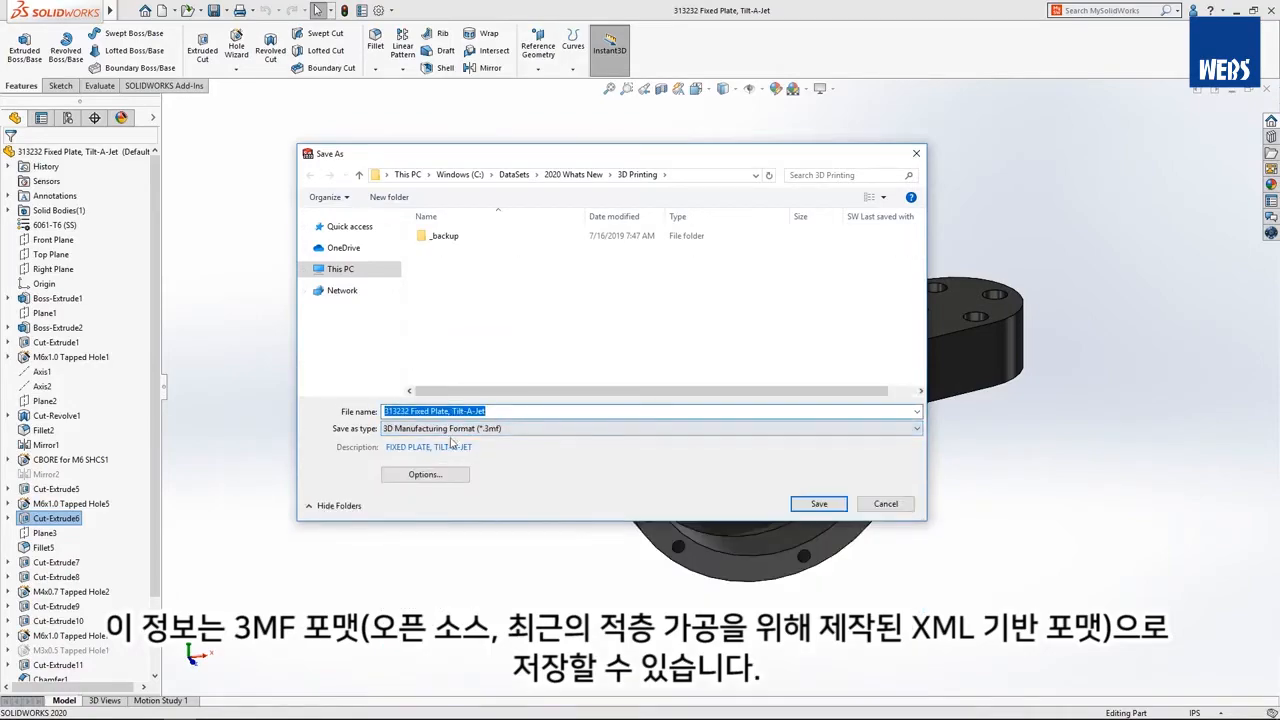
# - Include materials, appearances and slices in the 3MF export options
pyautogui.click(424, 474)
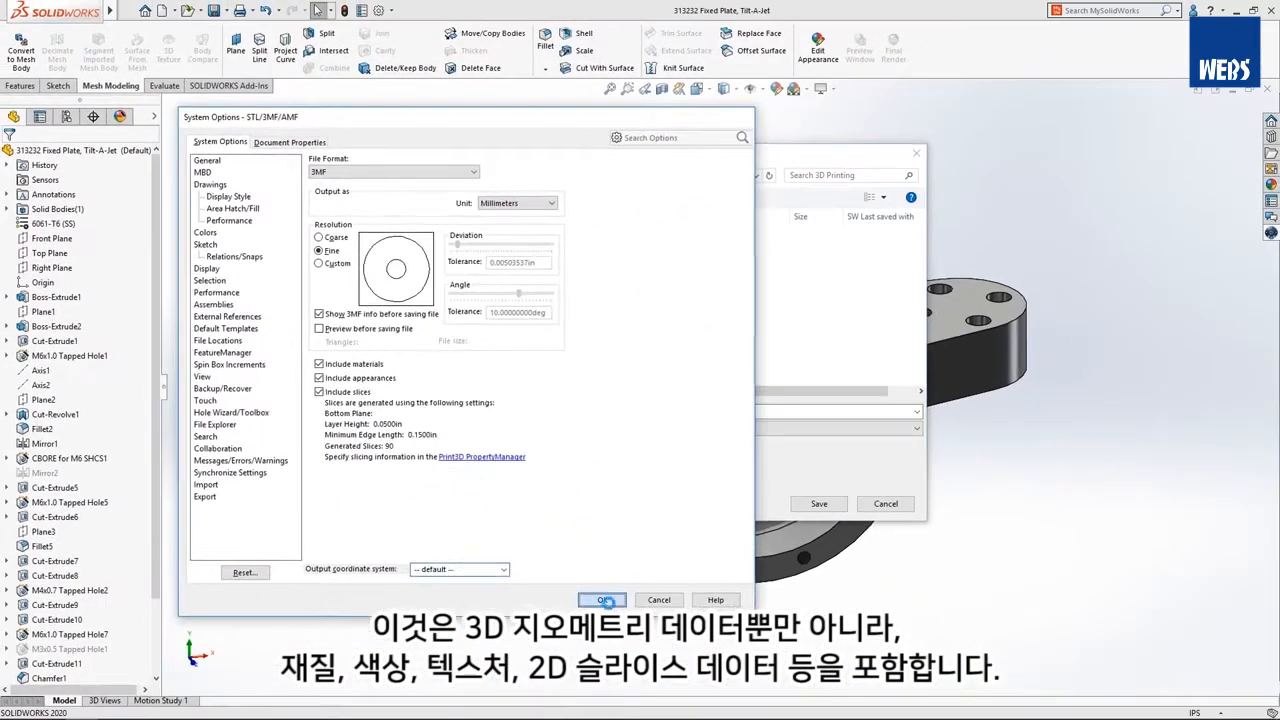
pyautogui.click(601, 599)
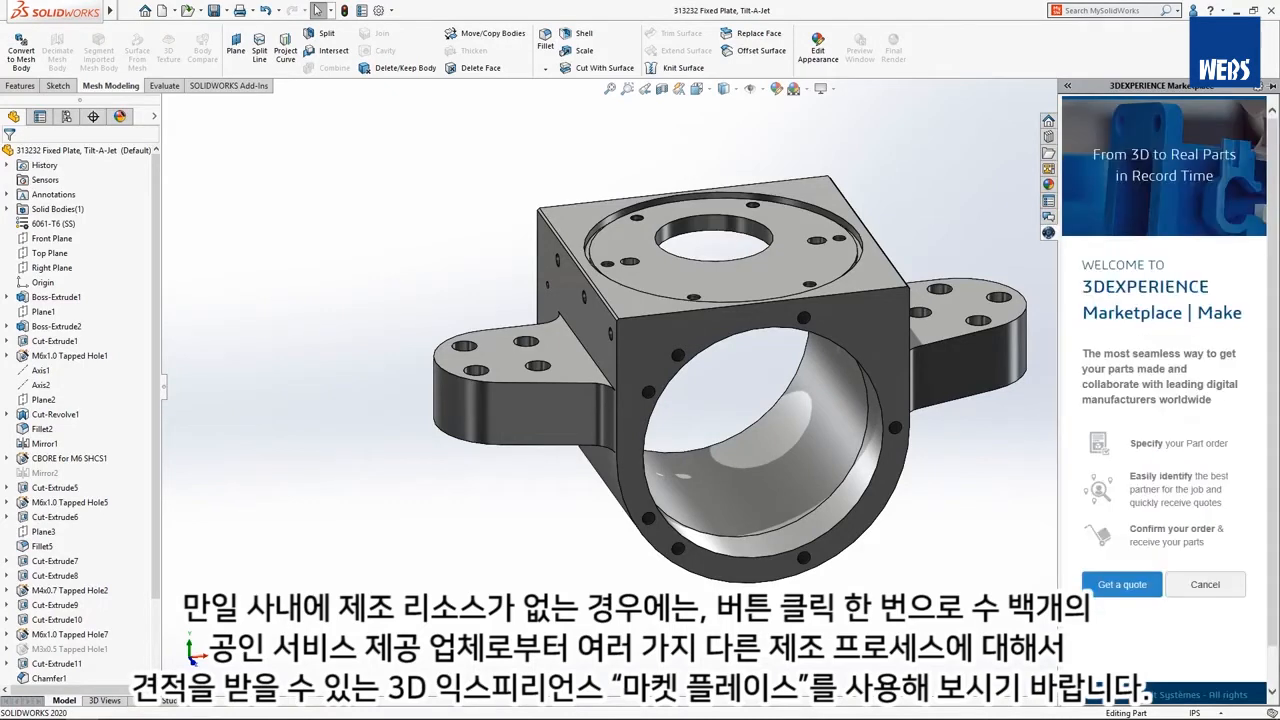
# - Request a quote and send the plate's STL to 3DEXPERIENCE Make
pyautogui.click(1121, 584)
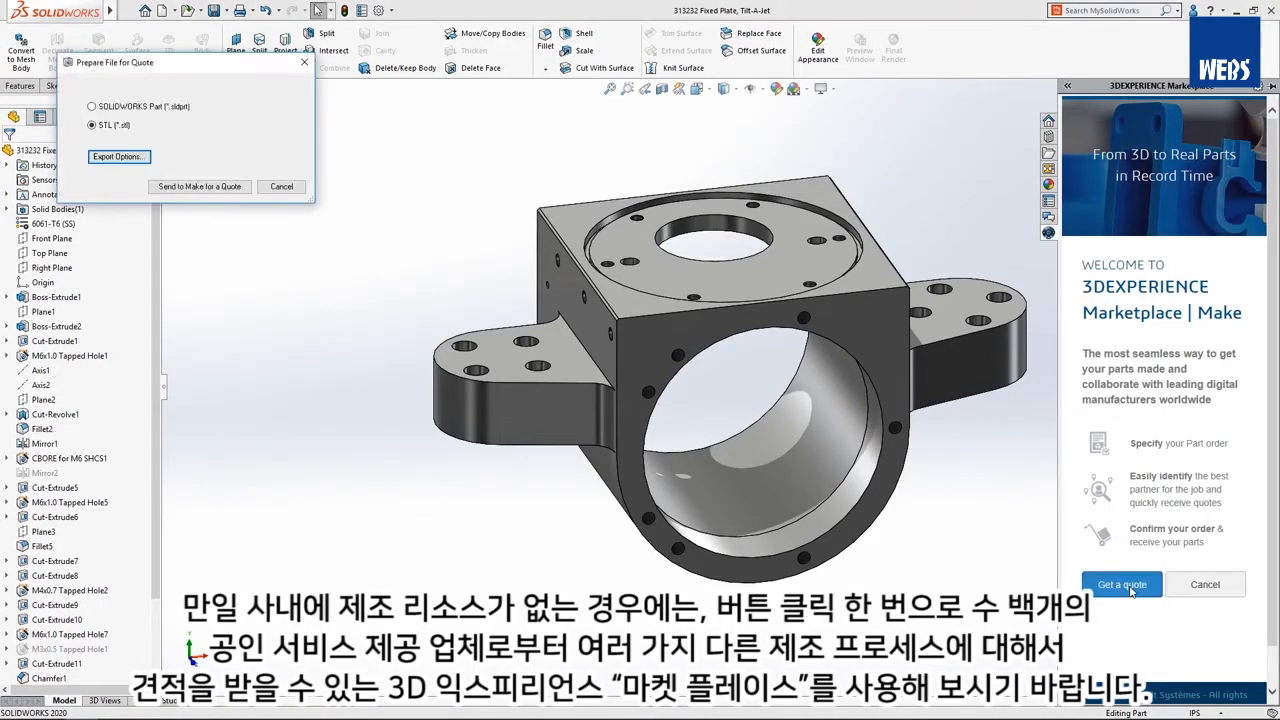
pyautogui.moveTo(199, 187)
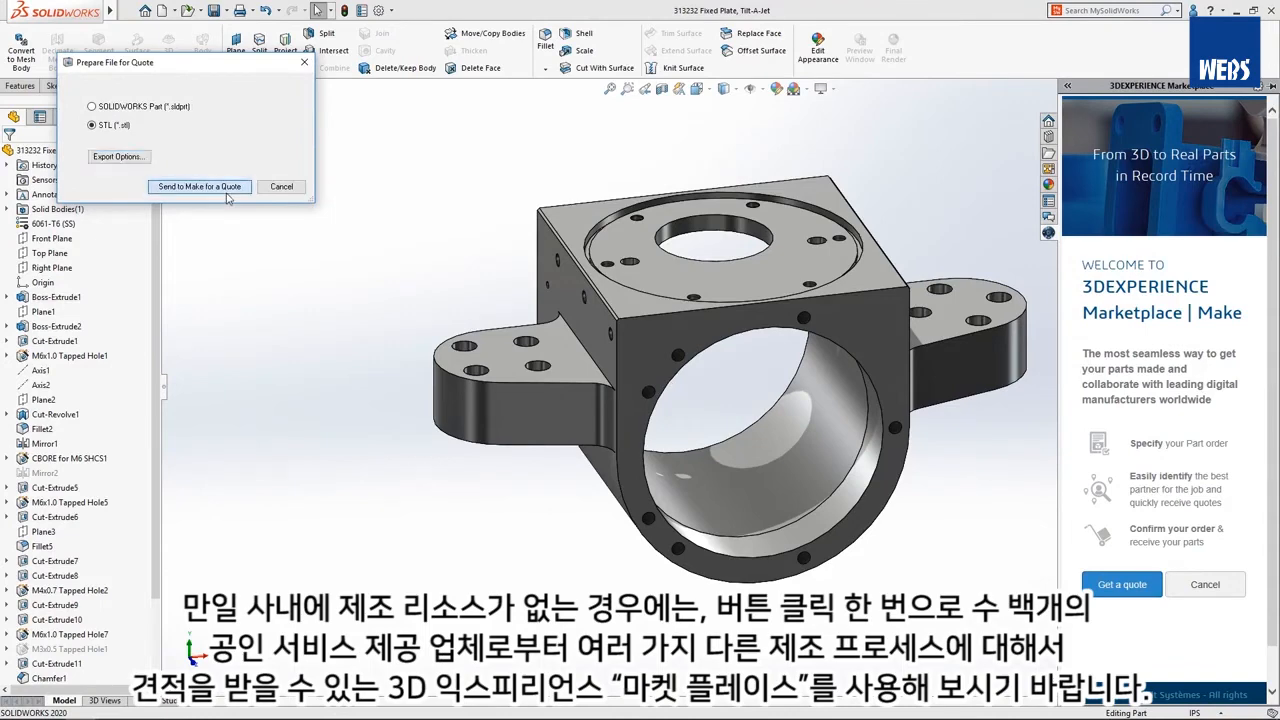
pyautogui.click(199, 187)
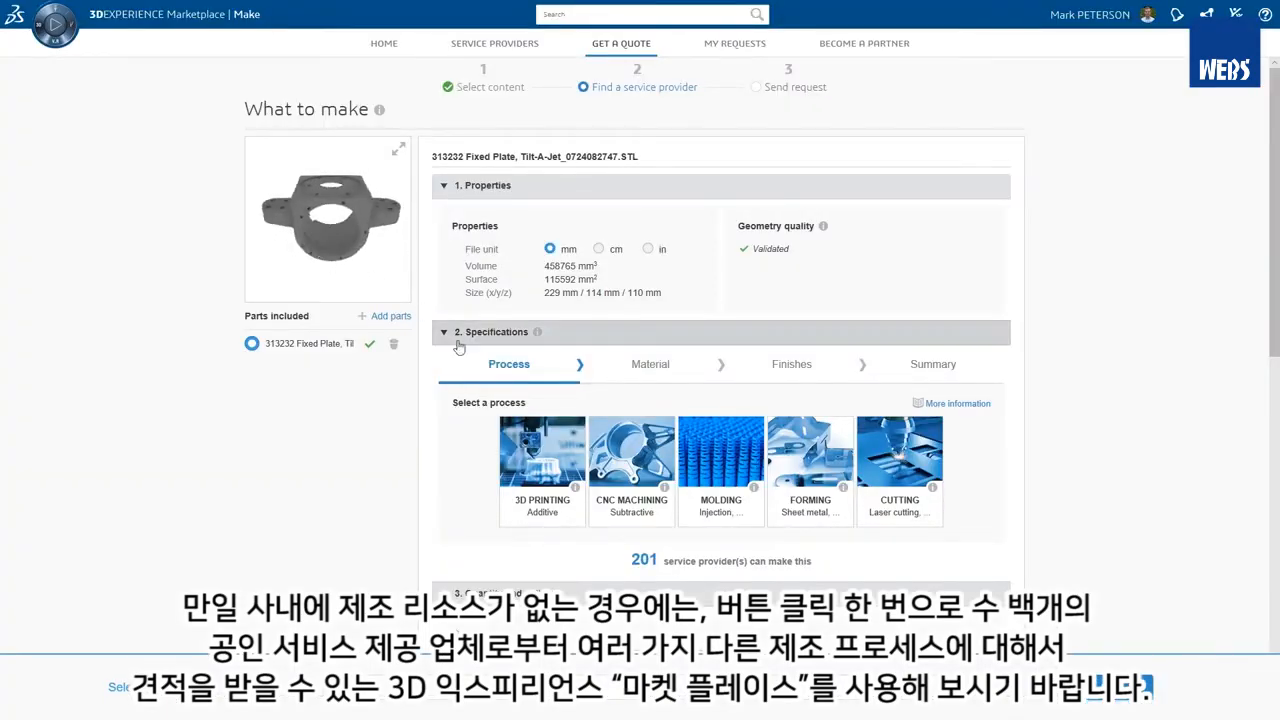
# - Choose 3D printing, material extrusion (FDM), plastic class ABS, and continue
pyautogui.click(541, 470)
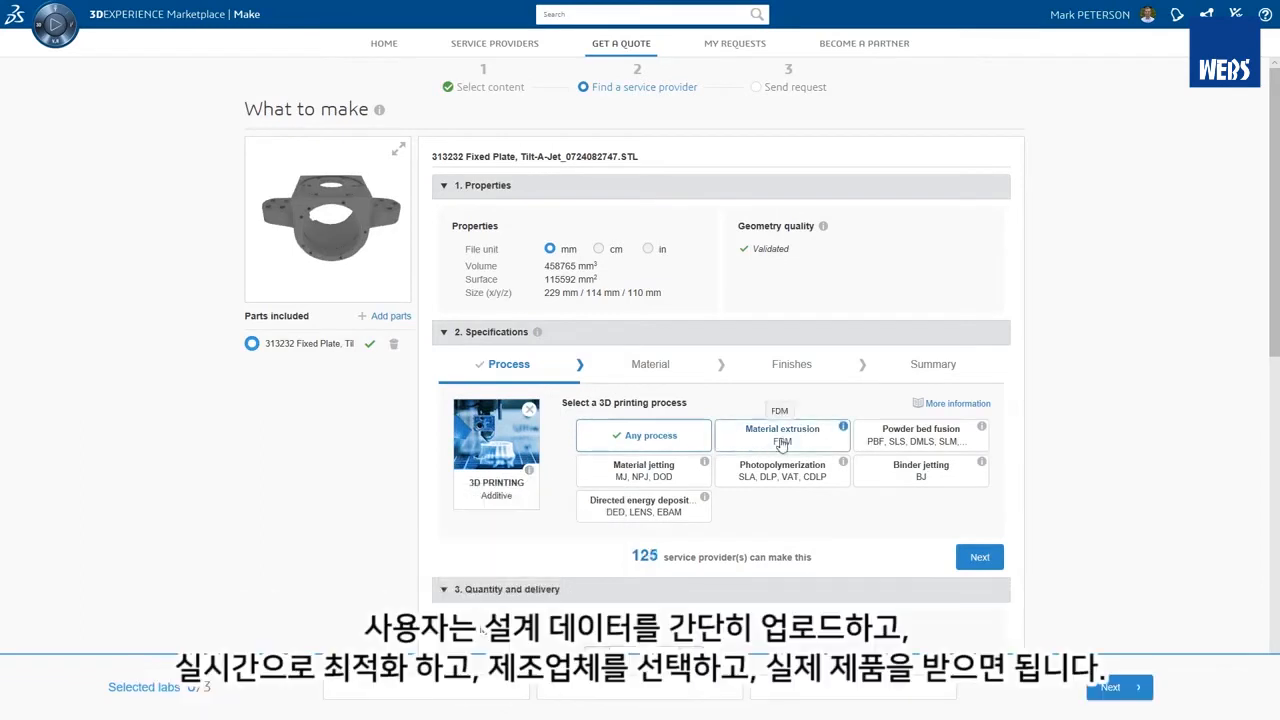
pyautogui.click(978, 557)
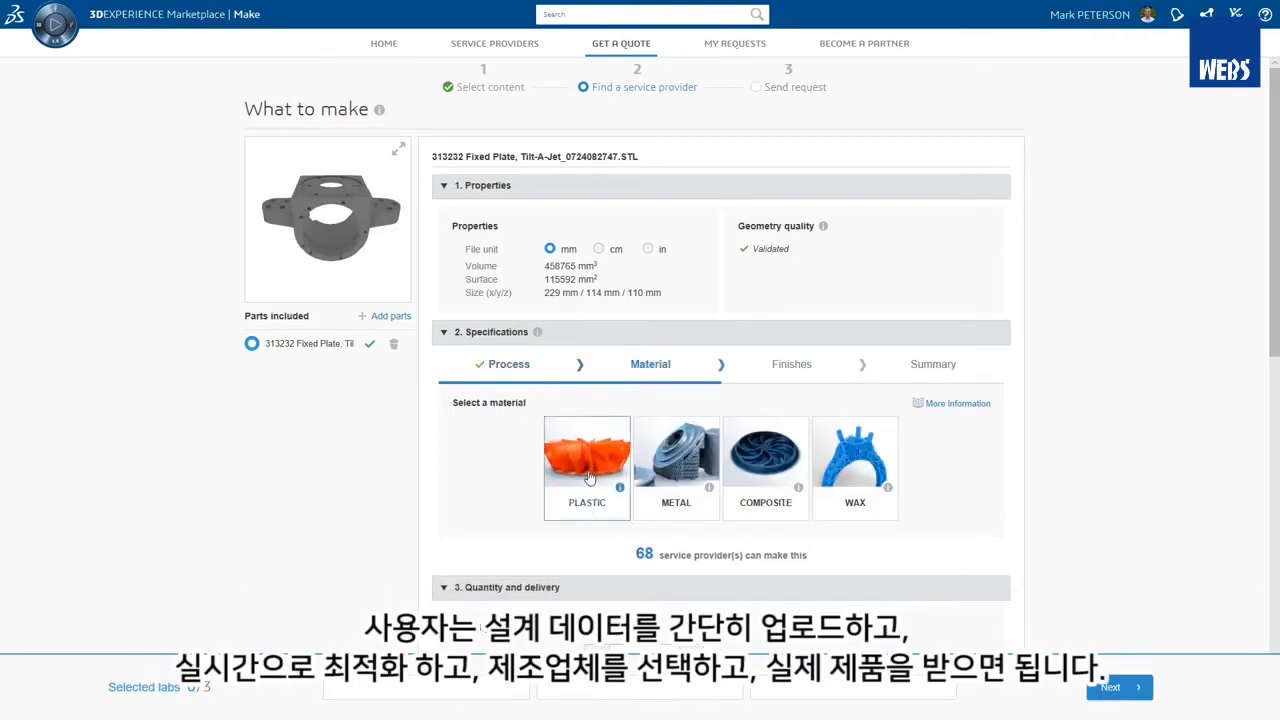
pyautogui.click(586, 455)
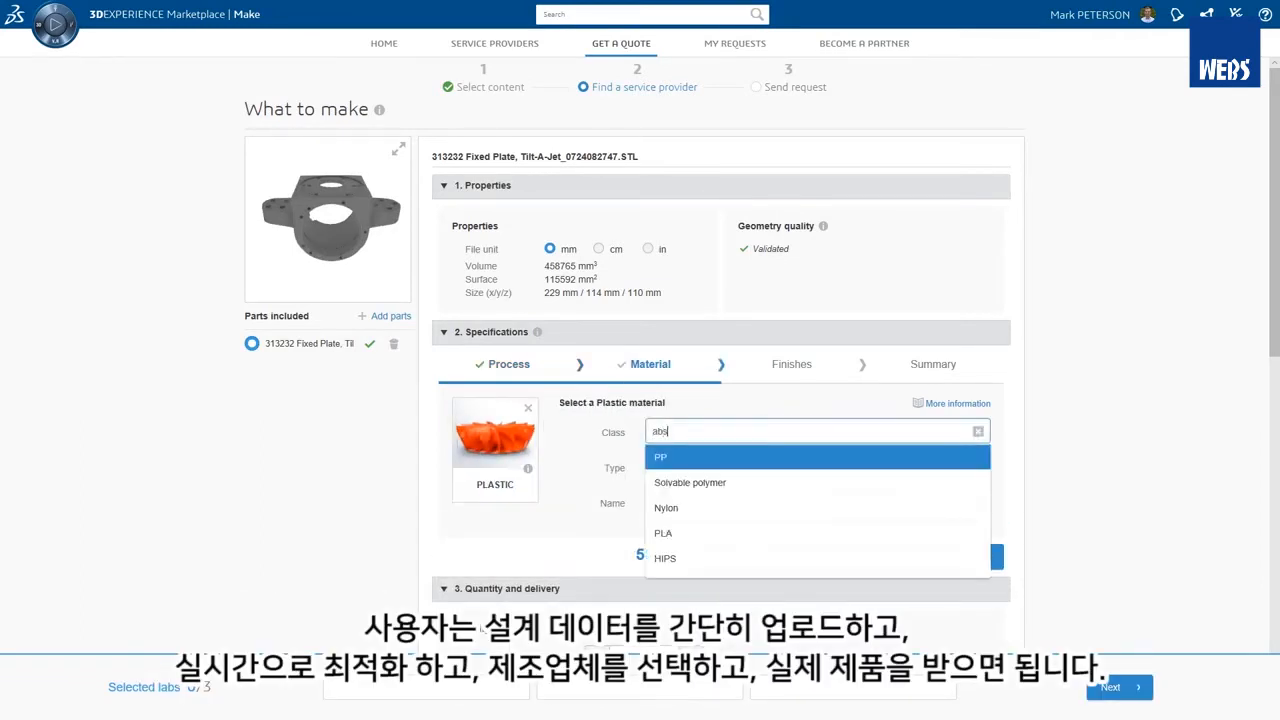
pyautogui.click(680, 456)
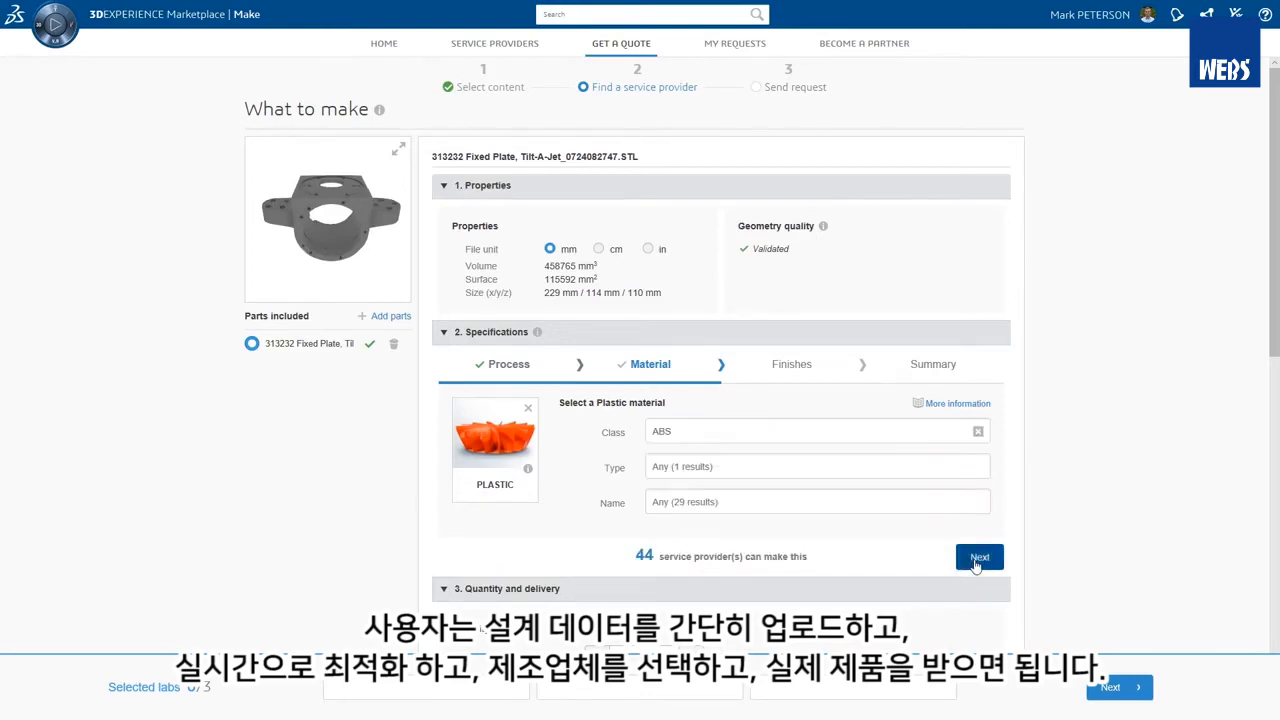
pyautogui.click(978, 557)
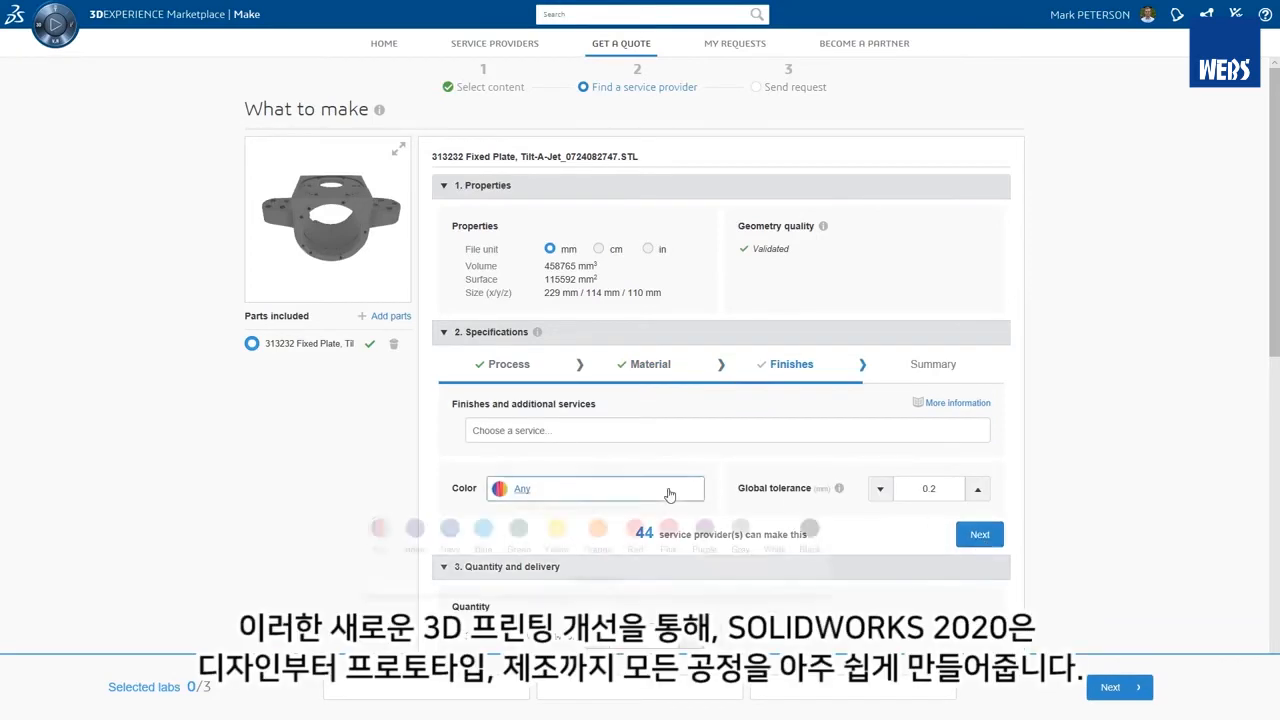